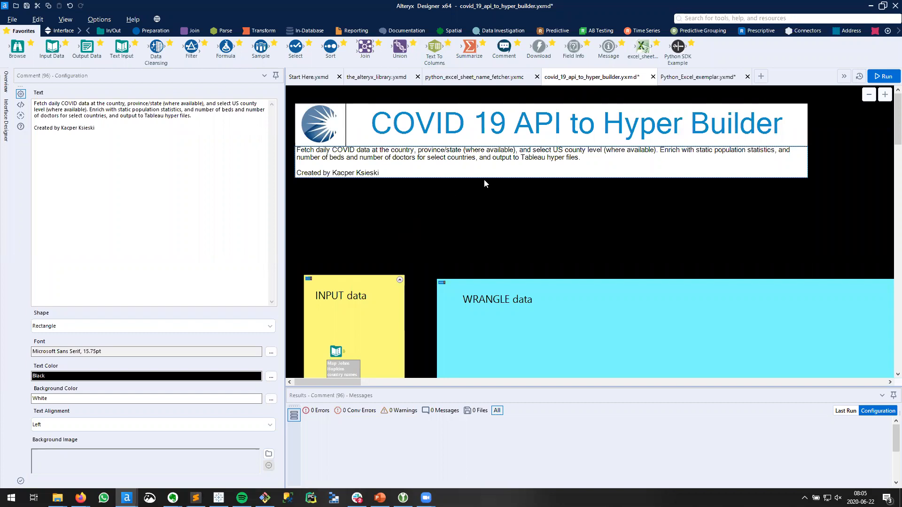
mouse_move(545, 202)
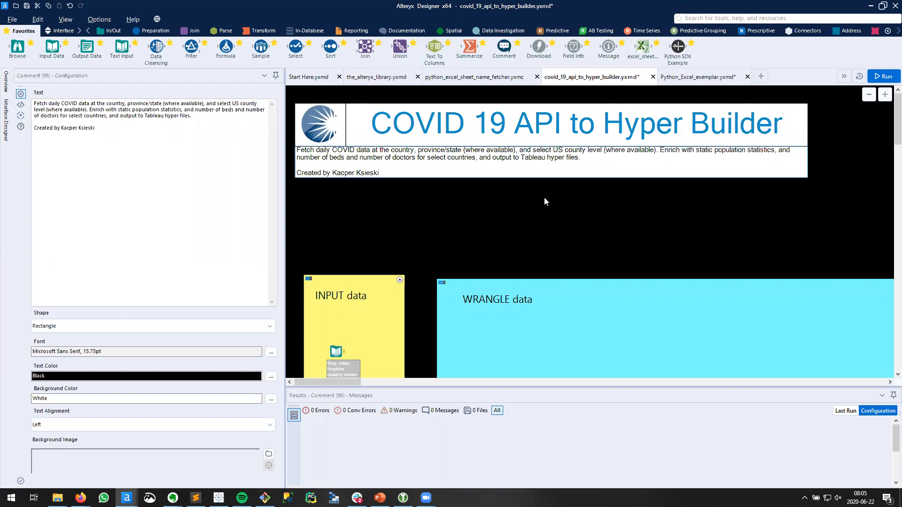
Right-click the canvas to show the Zoom list of workflow sections, including WRANGLE data subsections.
right_click(545, 202)
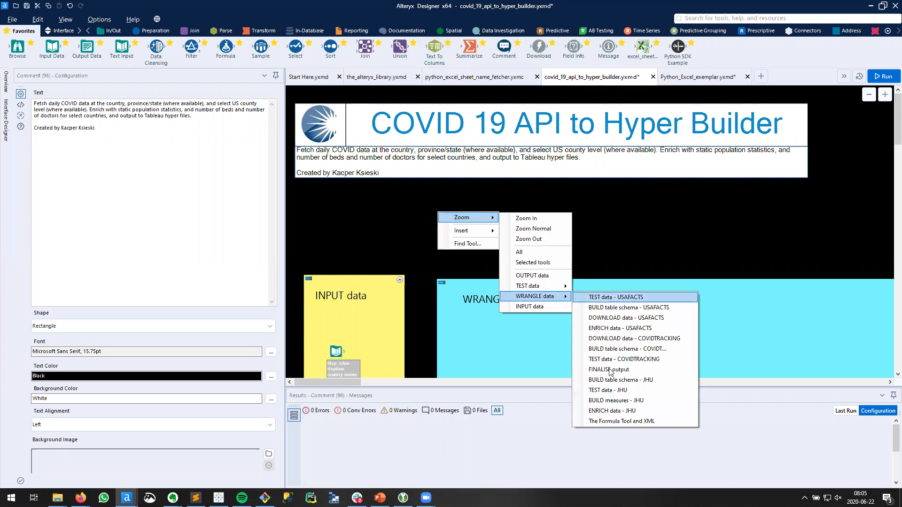
Jump to The Formula Tool and XML, comparing both Build dynamic measures tools' formulas.
click(622, 421)
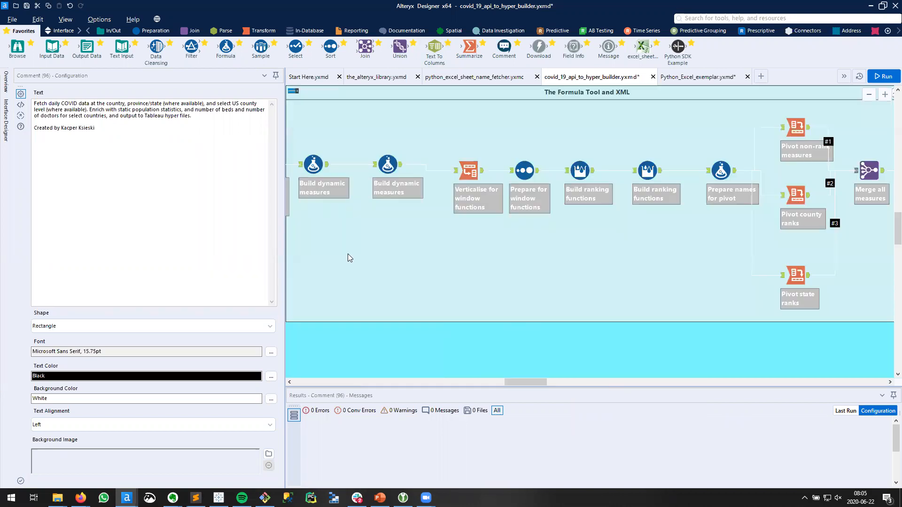
mouse_move(387, 163)
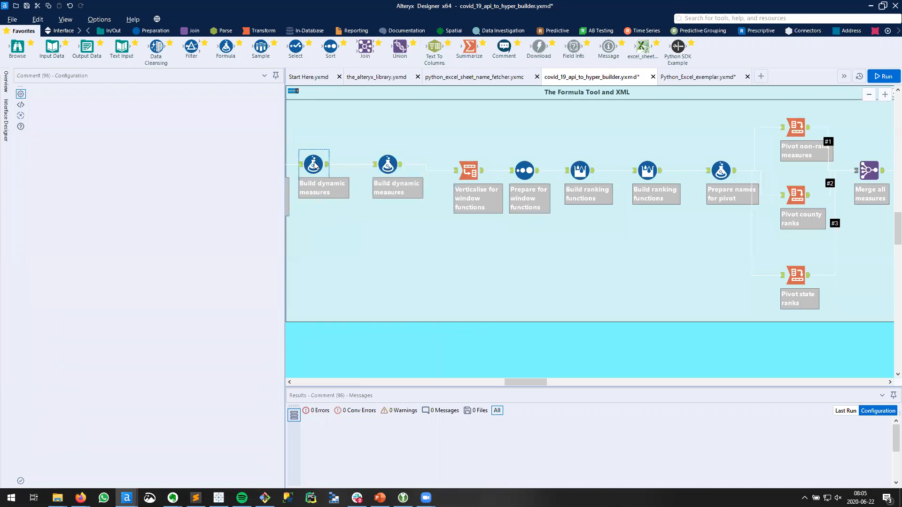
click(313, 164)
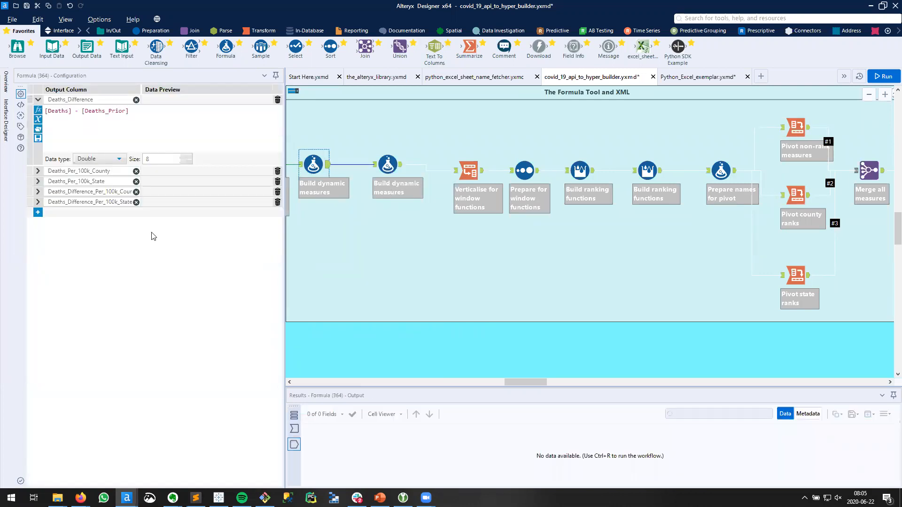
click(387, 164)
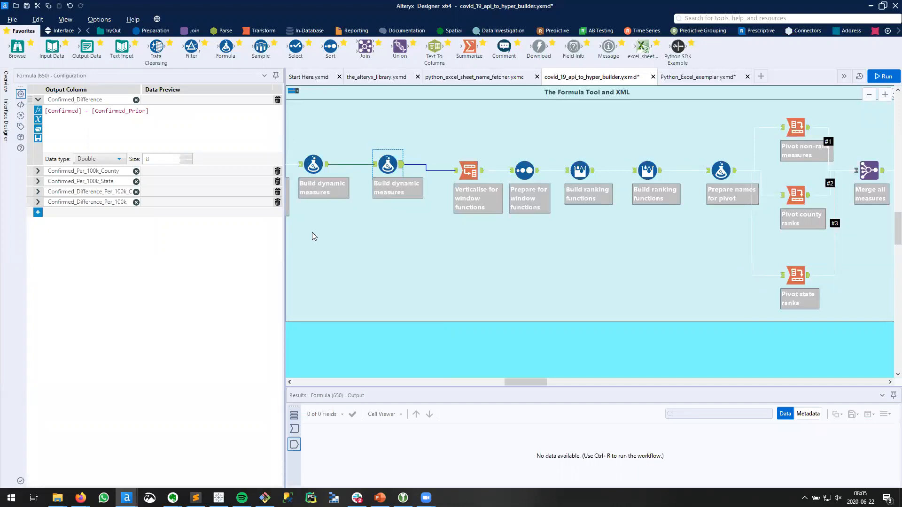
mouse_move(314, 167)
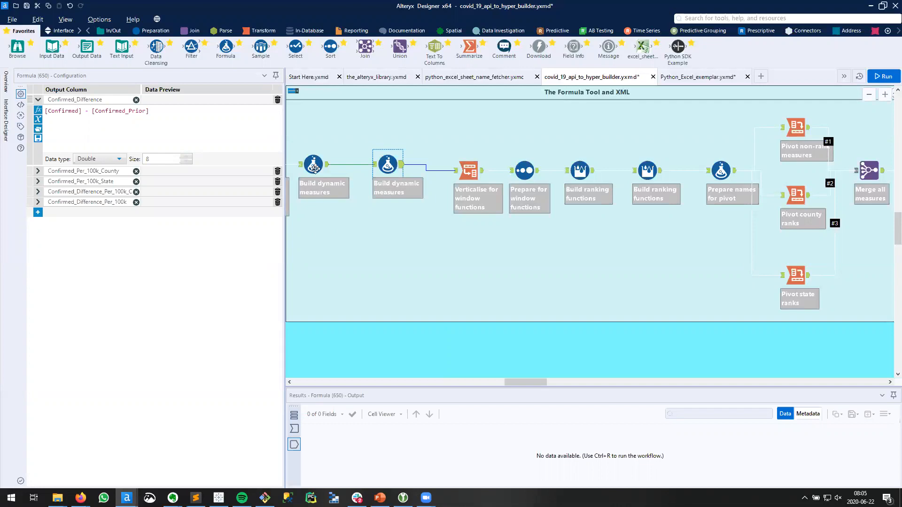
click(314, 164)
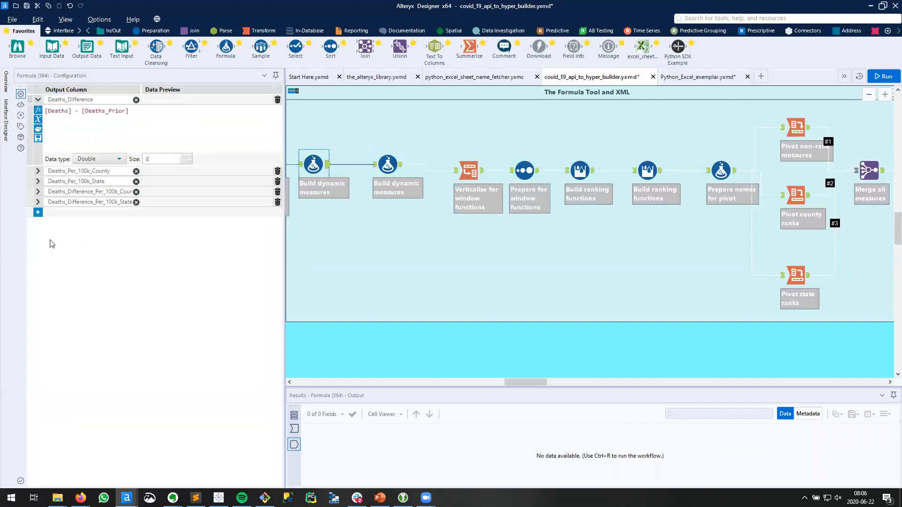
mouse_move(62, 271)
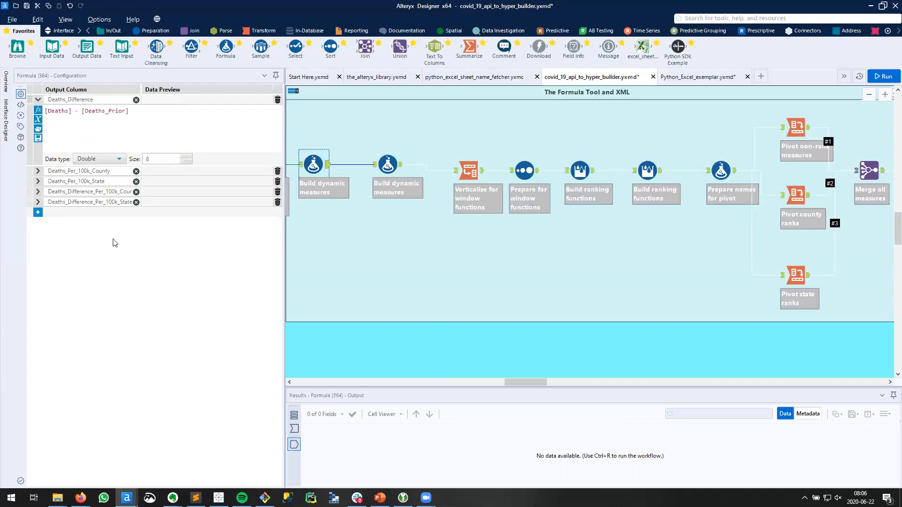
mouse_move(110, 263)
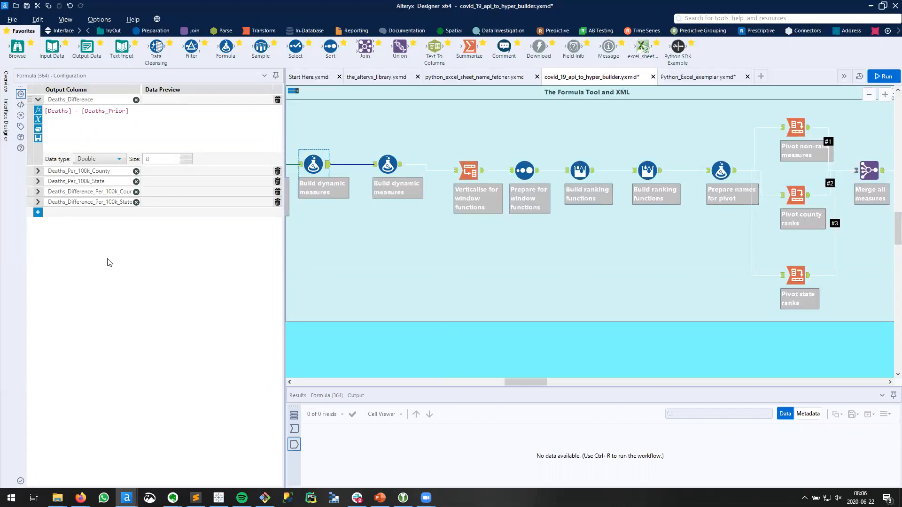
mouse_move(122, 262)
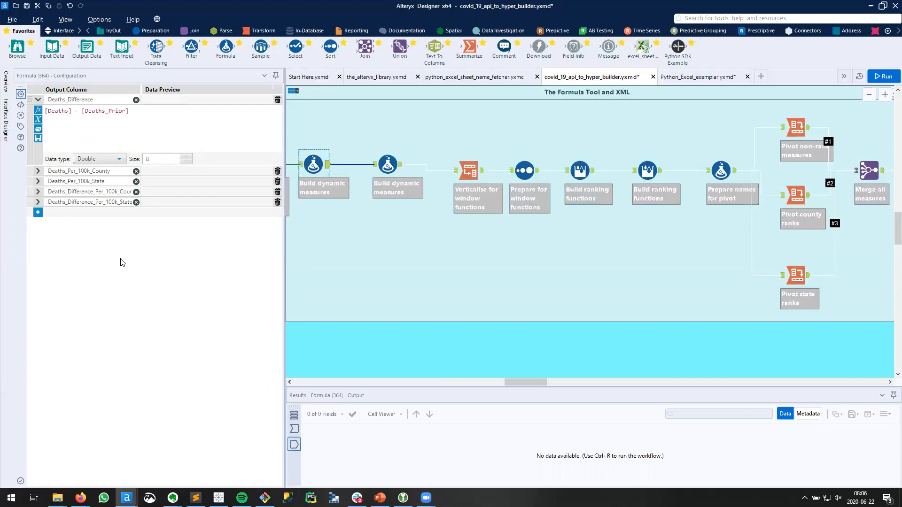
mouse_move(147, 269)
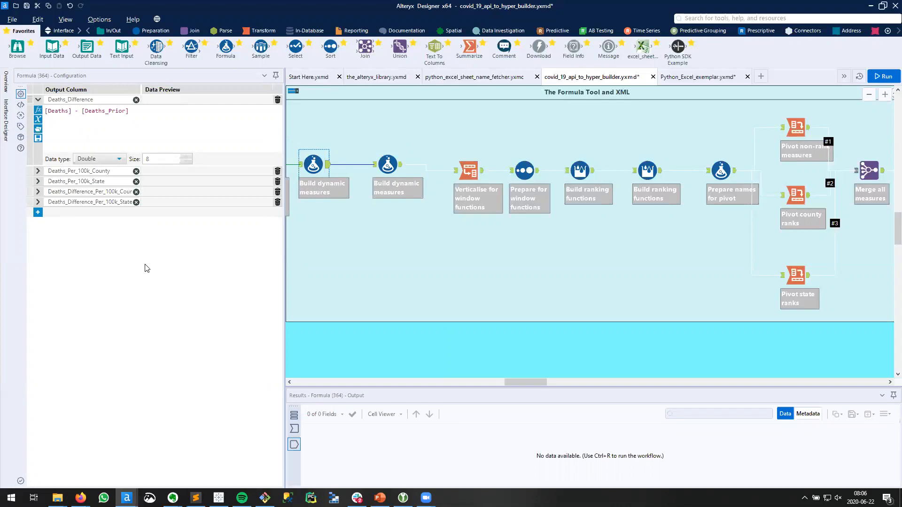
mouse_move(151, 240)
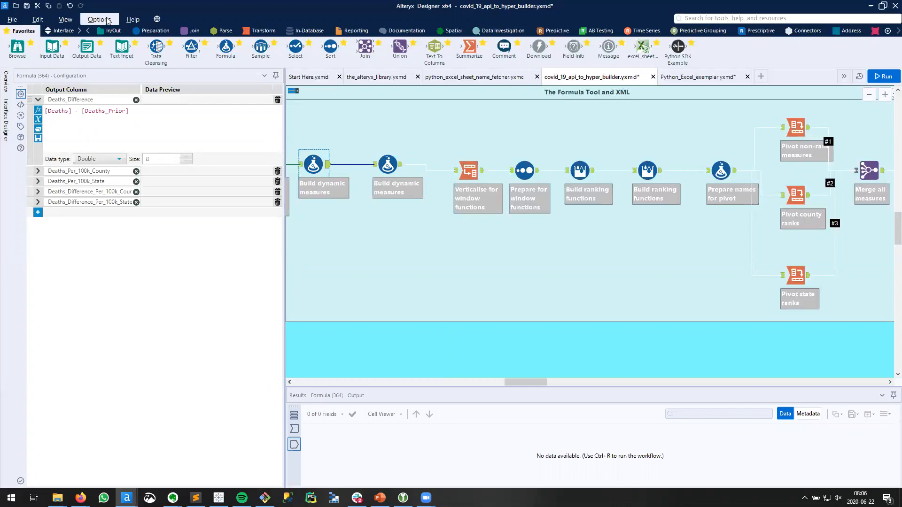
Review the User Settings window and close it, returning to the Deaths_Difference formulas.
click(99, 19)
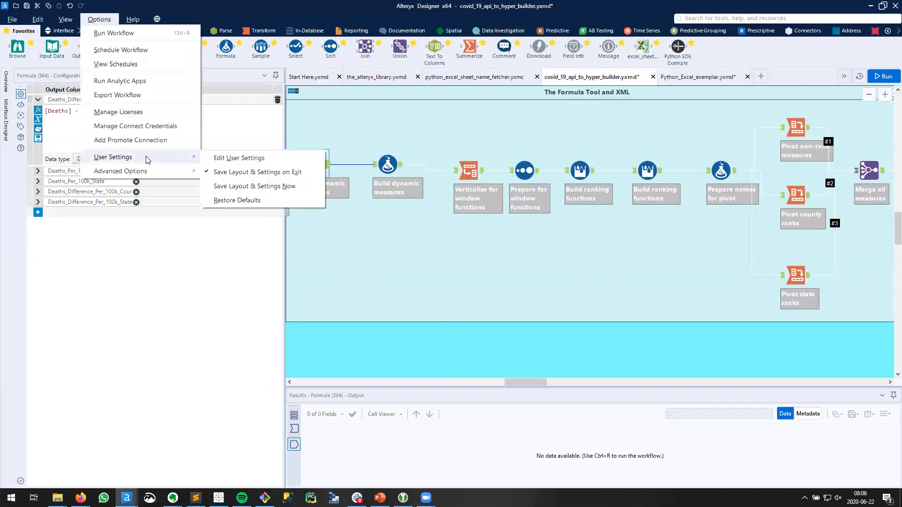
mouse_move(239, 157)
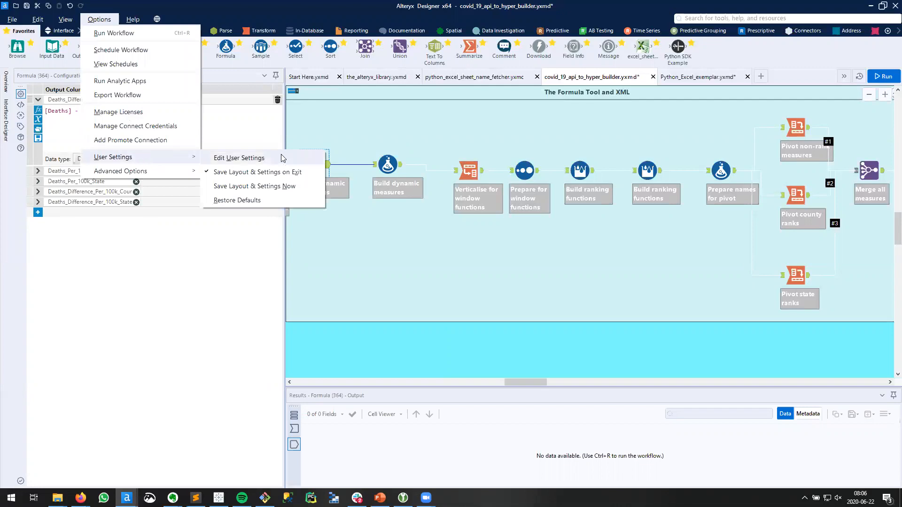
click(239, 158)
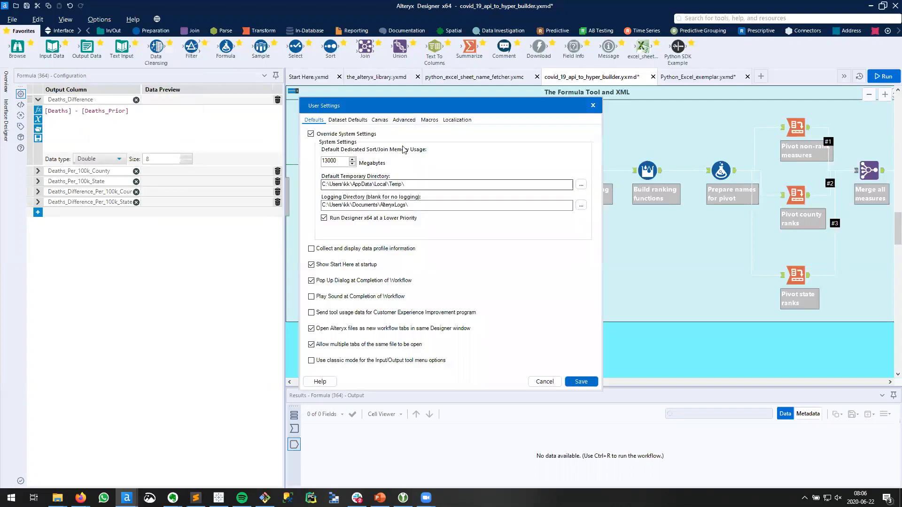
click(404, 120)
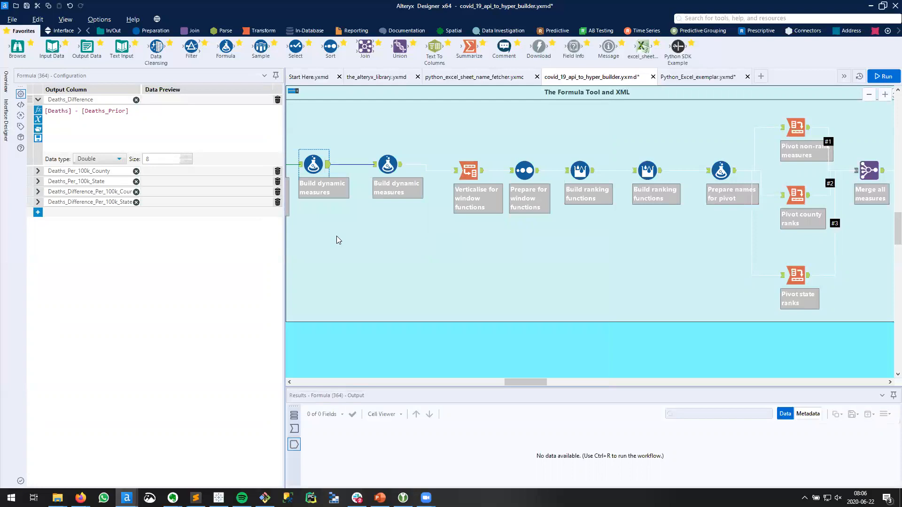
mouse_move(138, 246)
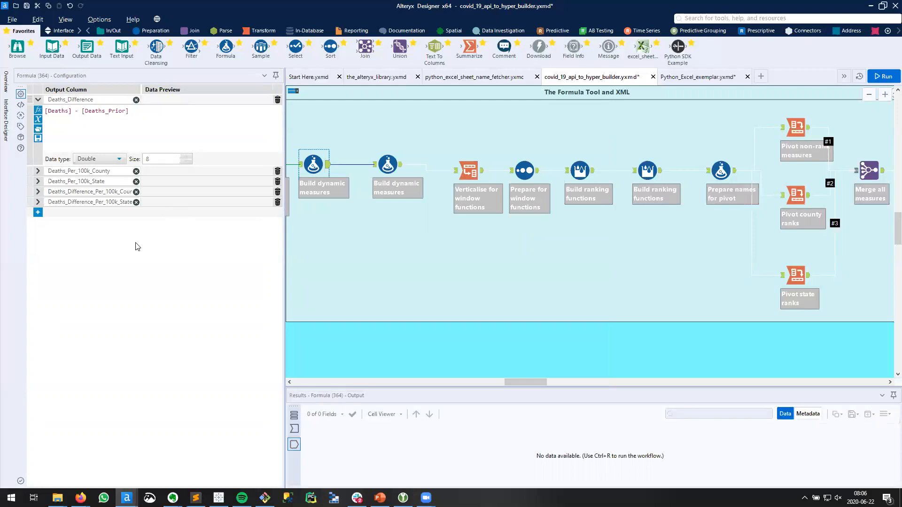
mouse_move(20, 107)
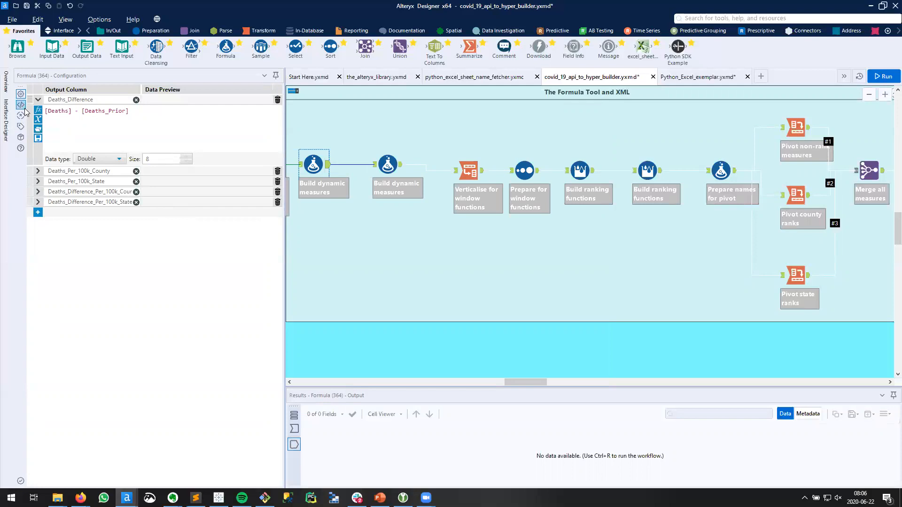
Show the second tool's configuration as XML and select its five Confirmed FormulaField lines.
click(387, 164)
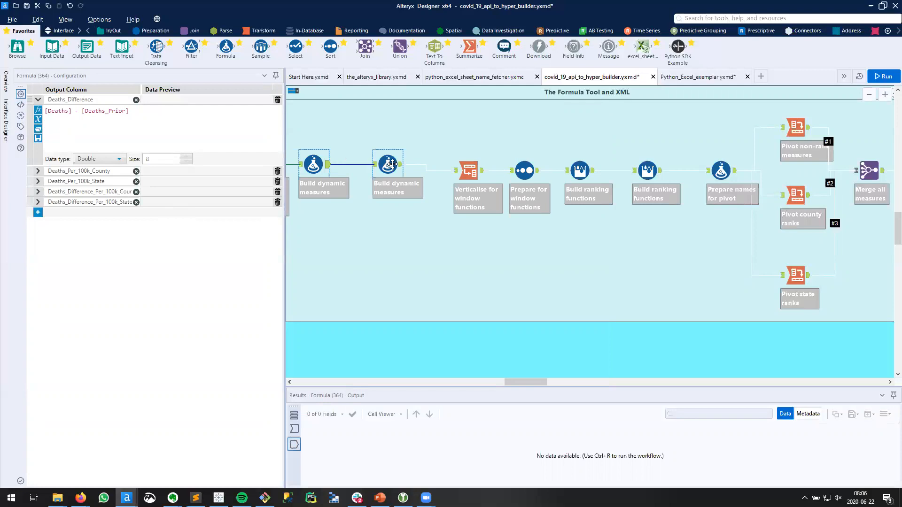
click(388, 164)
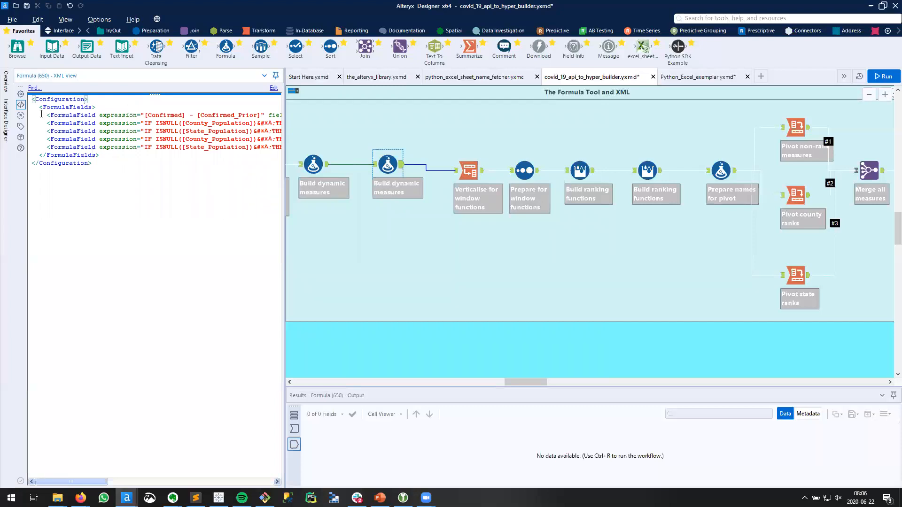
triple_click(155, 115)
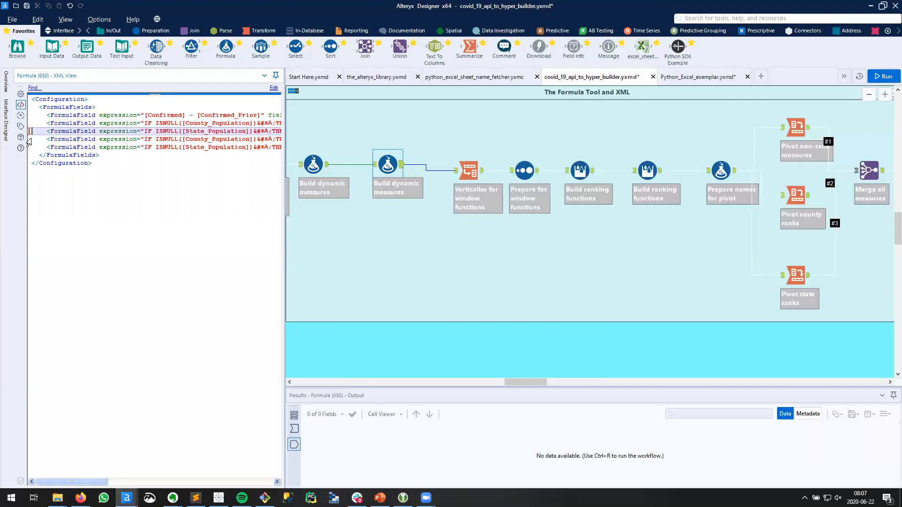
click(221, 176)
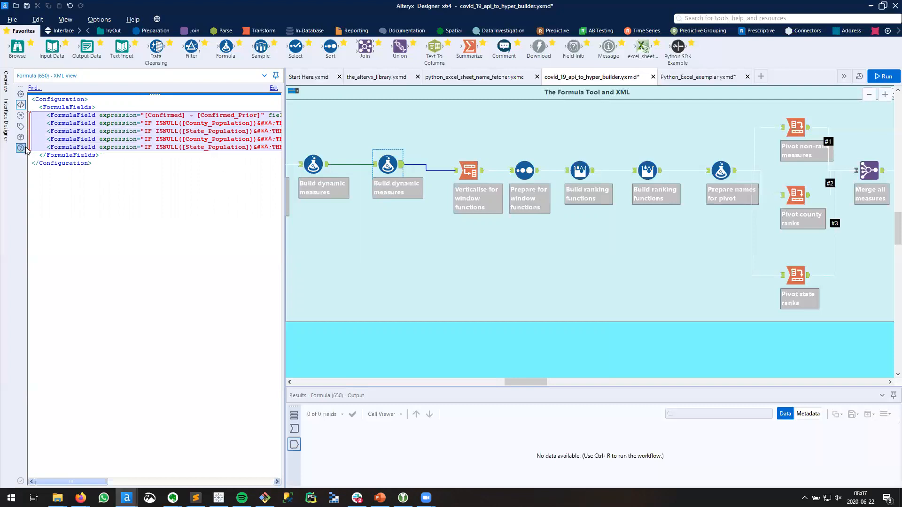
mouse_move(21, 148)
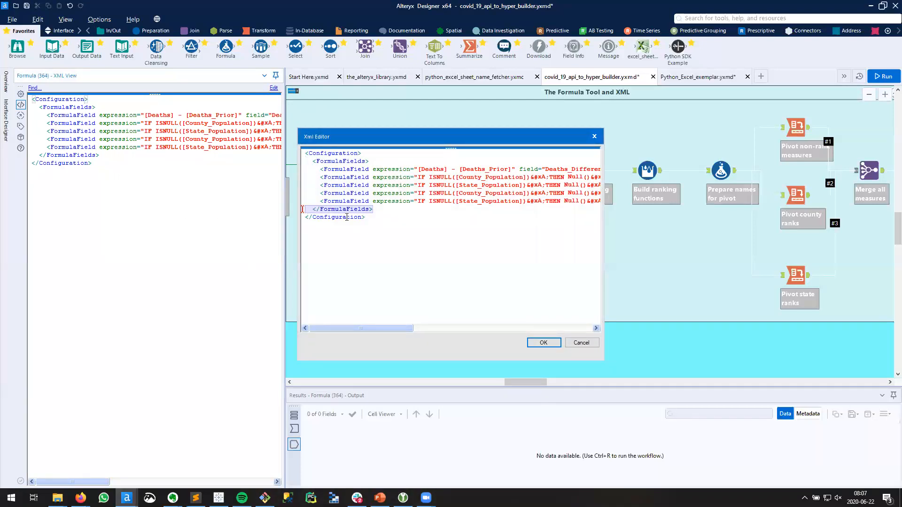
Paste the Confirmed FormulaField lines before </FormulaFields> in the first tool's XML.
key(enter)
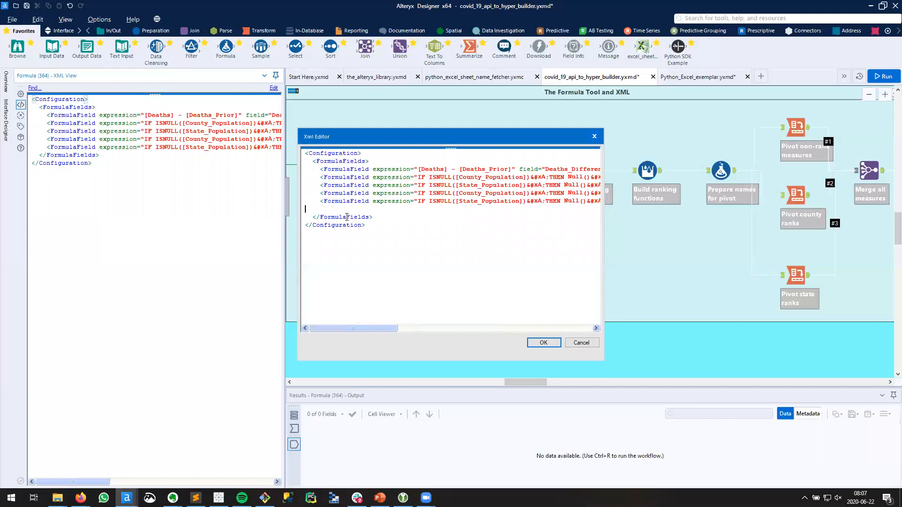
scroll(right, 3)
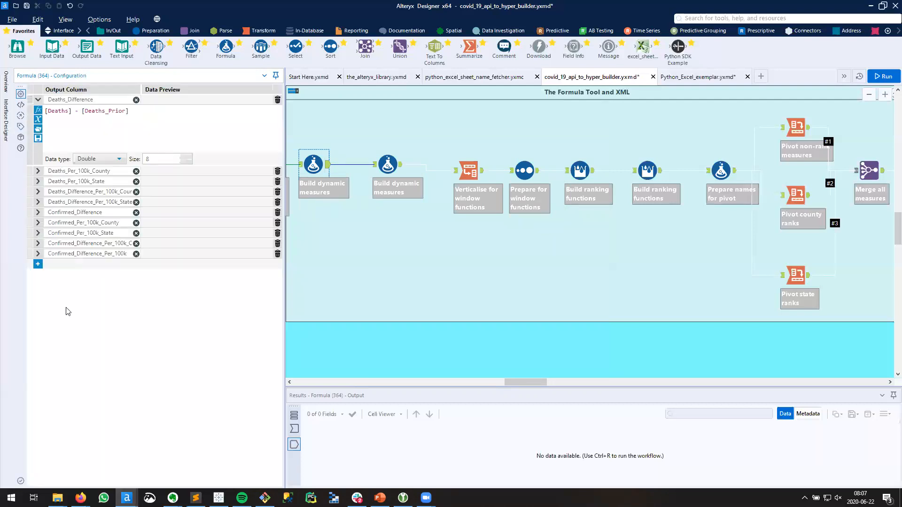
Expand the pasted Confirmed fields to check their ISNULL per-100k formulas, then select the second tool.
click(89, 202)
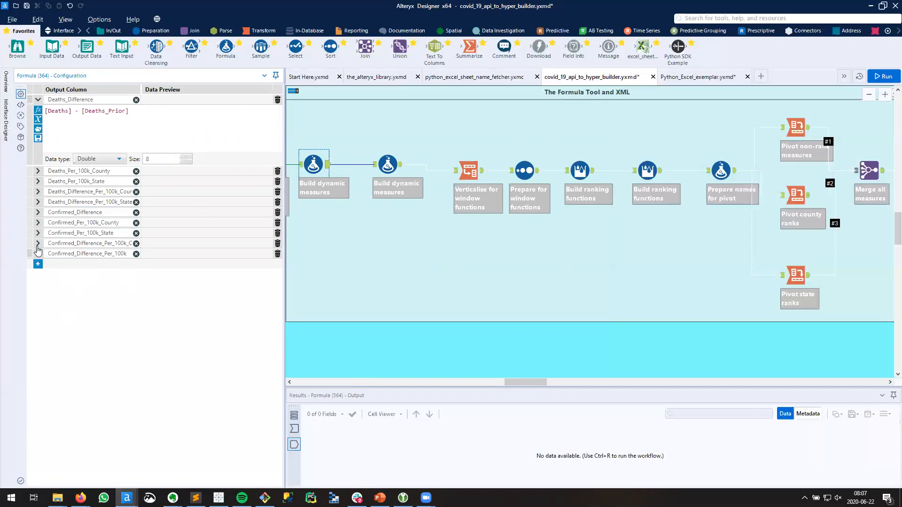
click(37, 223)
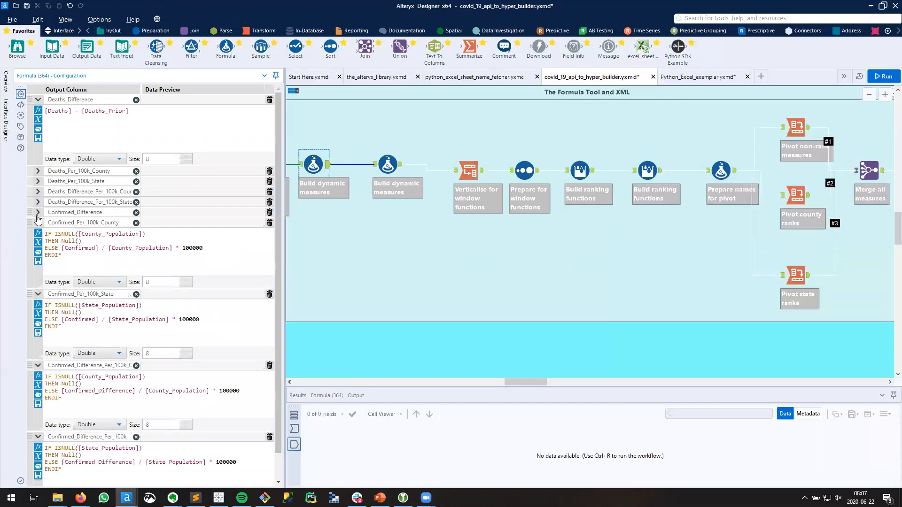
click(387, 163)
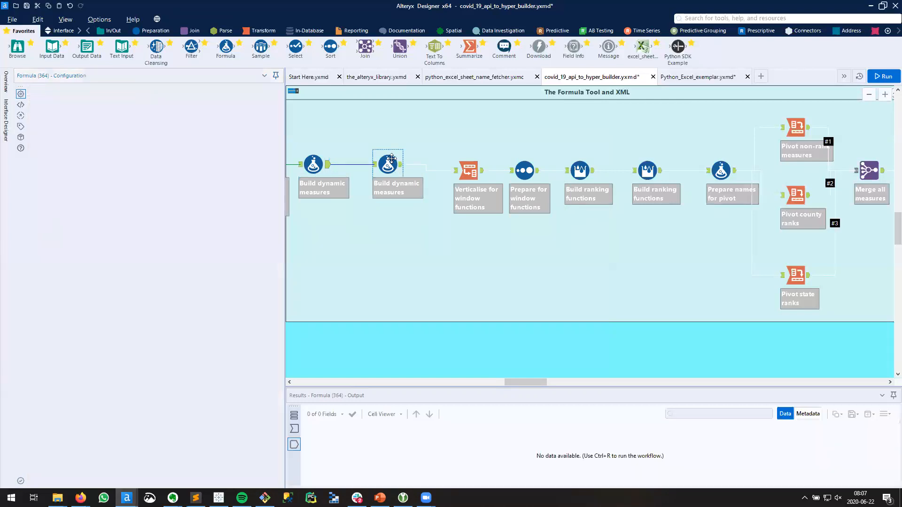
Delete the redundant second Build dynamic measures tool from the canvas.
click(387, 164)
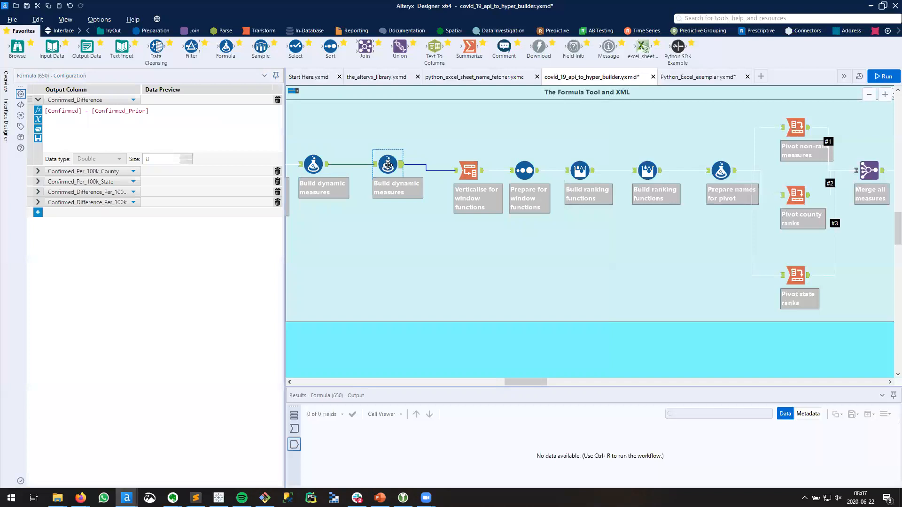
mouse_move(92, 108)
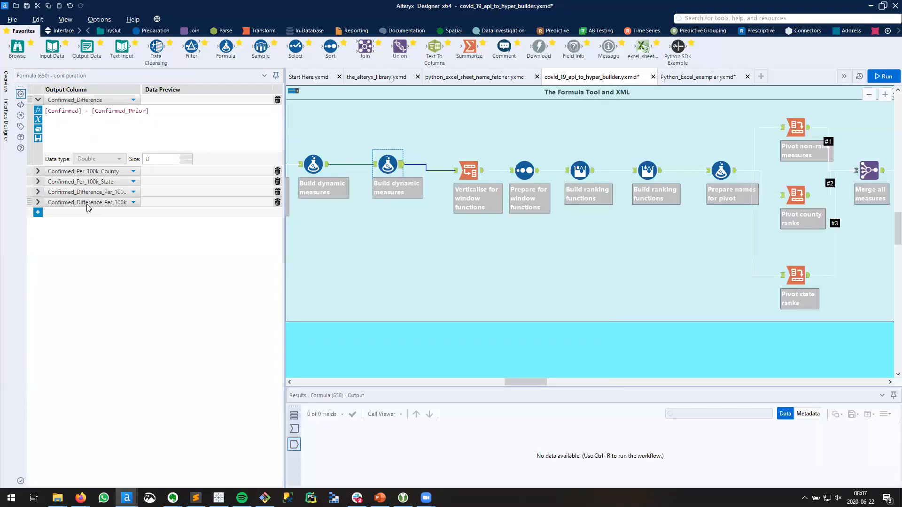
right_click(387, 163)
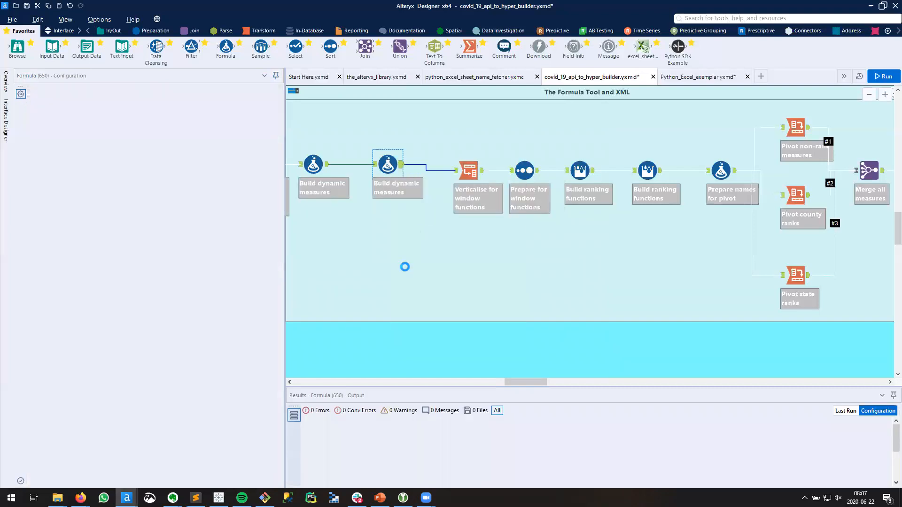
click(405, 271)
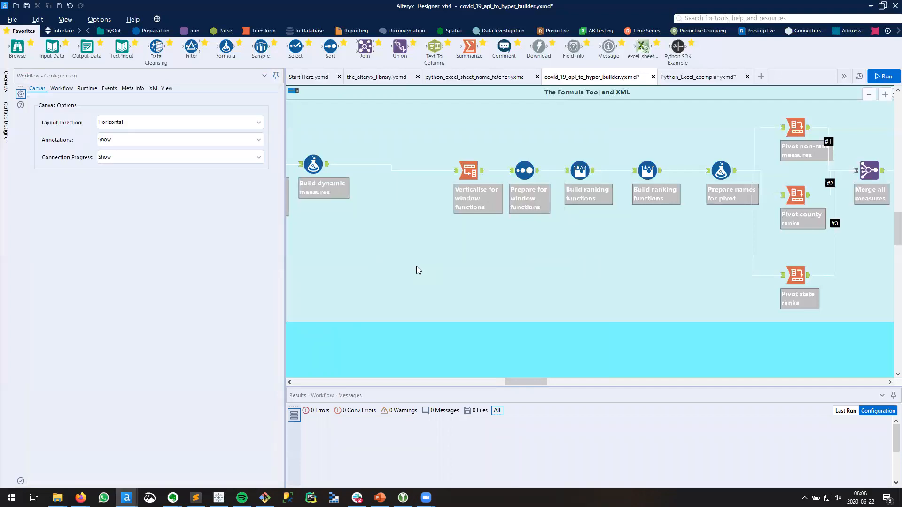
mouse_move(345, 252)
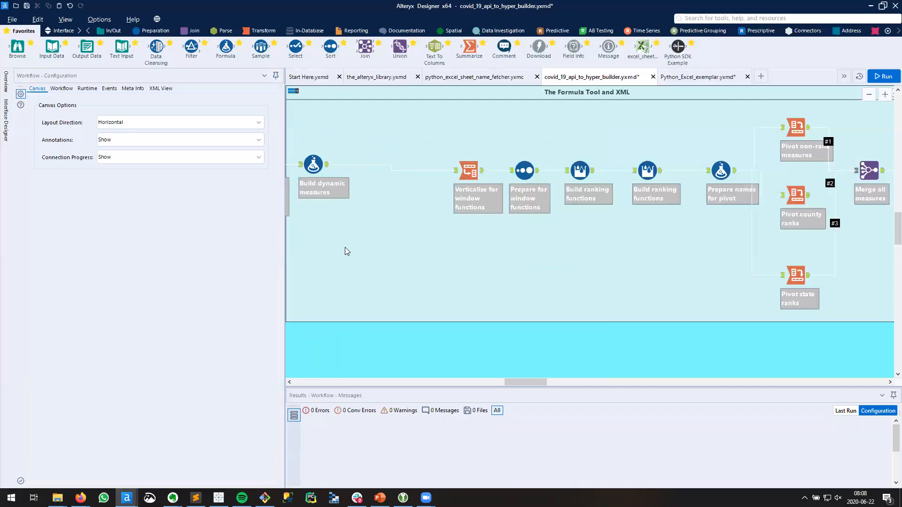